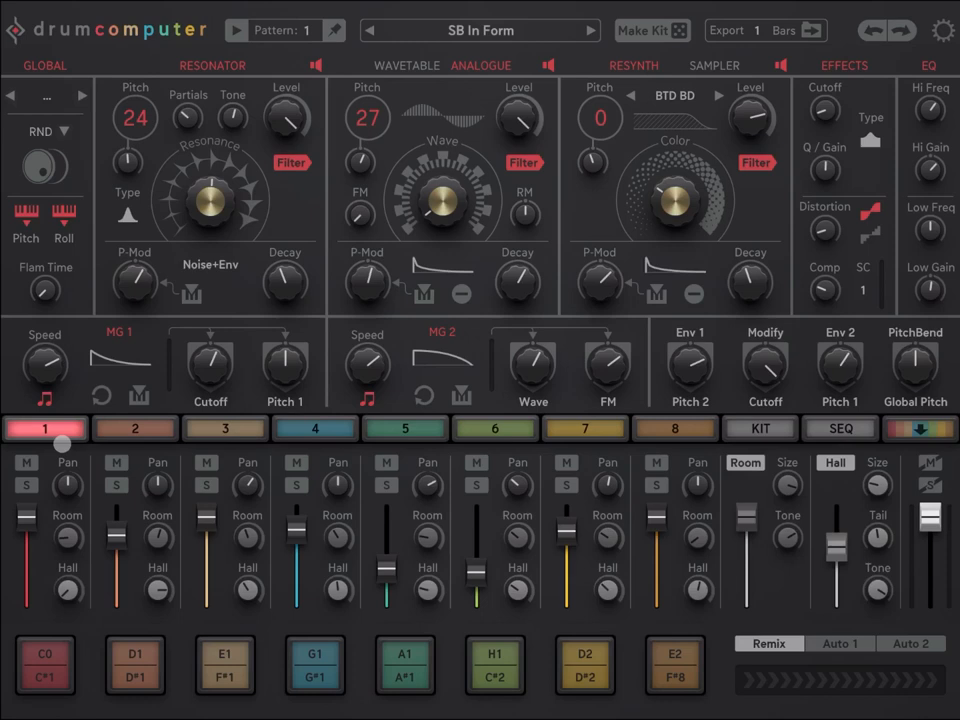
mouse_move(260, 676)
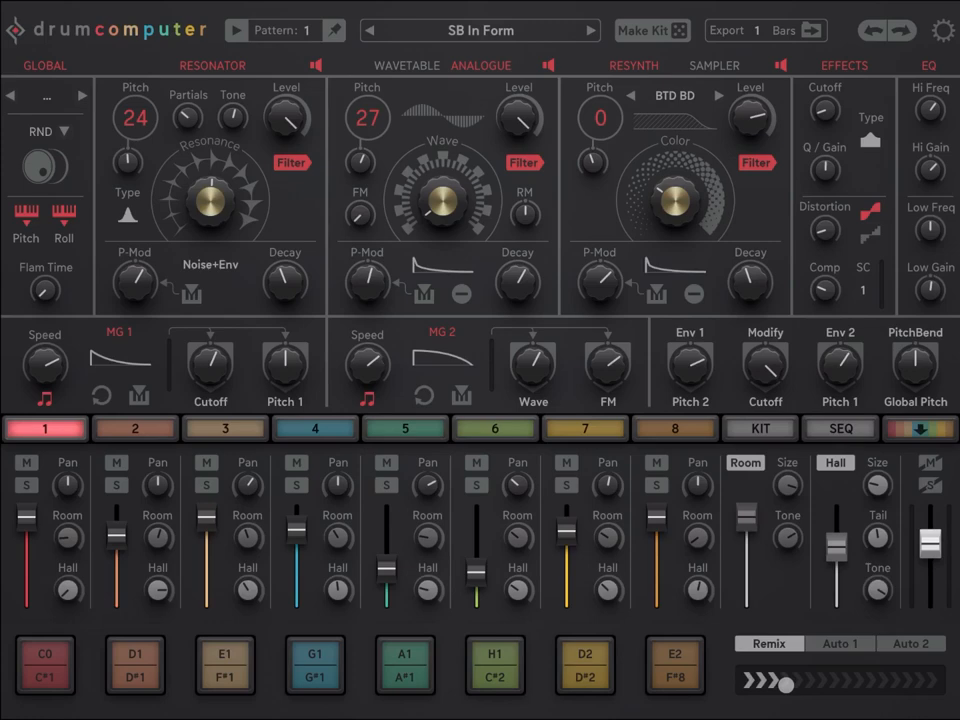
Step: Show the kit overview of all eight voices with the master effects
click(760, 428)
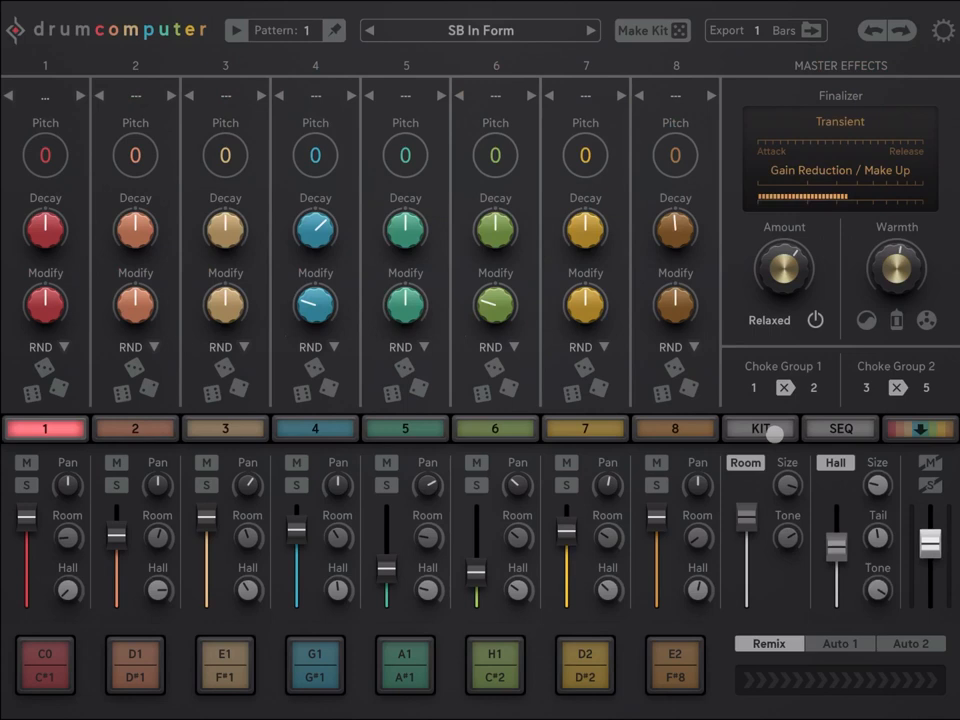
Step: Show the voices' instrument icons, then switch to the 16-step sequencer grid
click(760, 428)
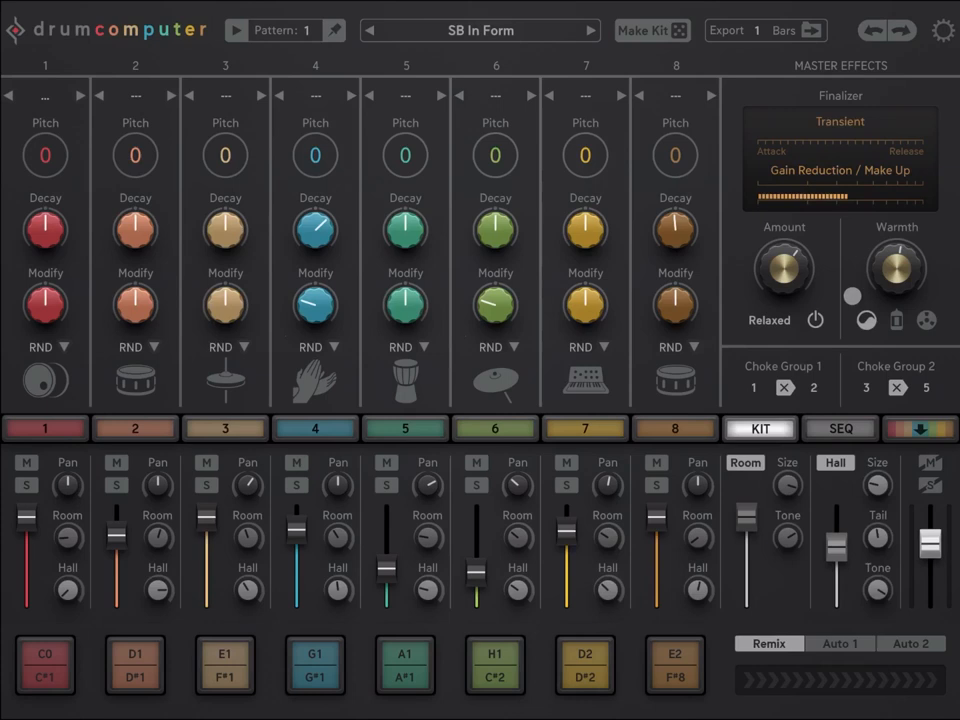
click(840, 428)
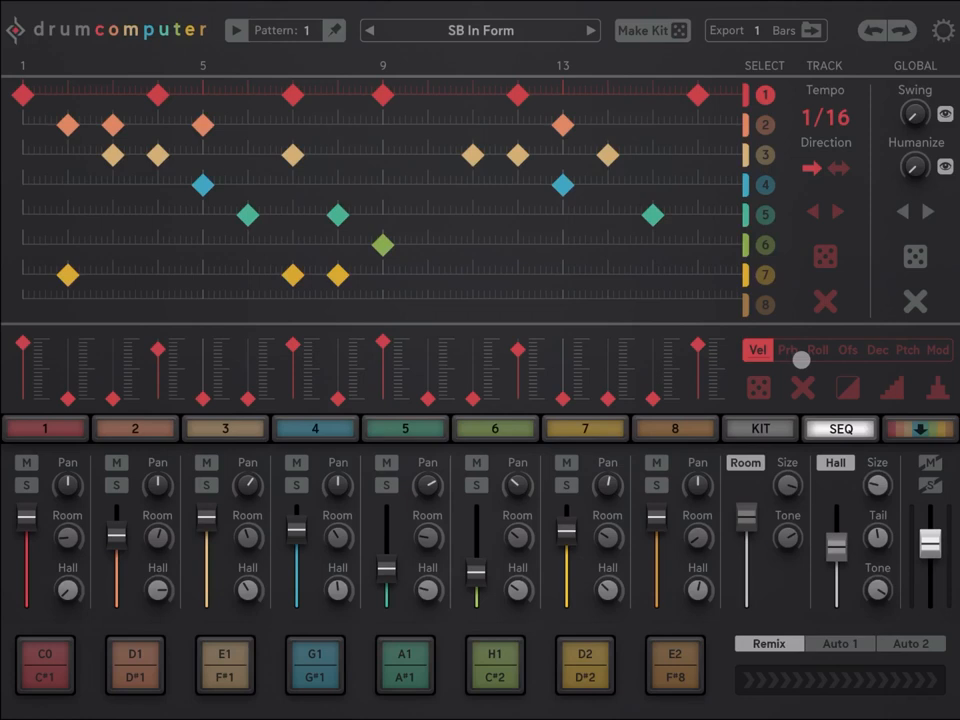
click(918, 428)
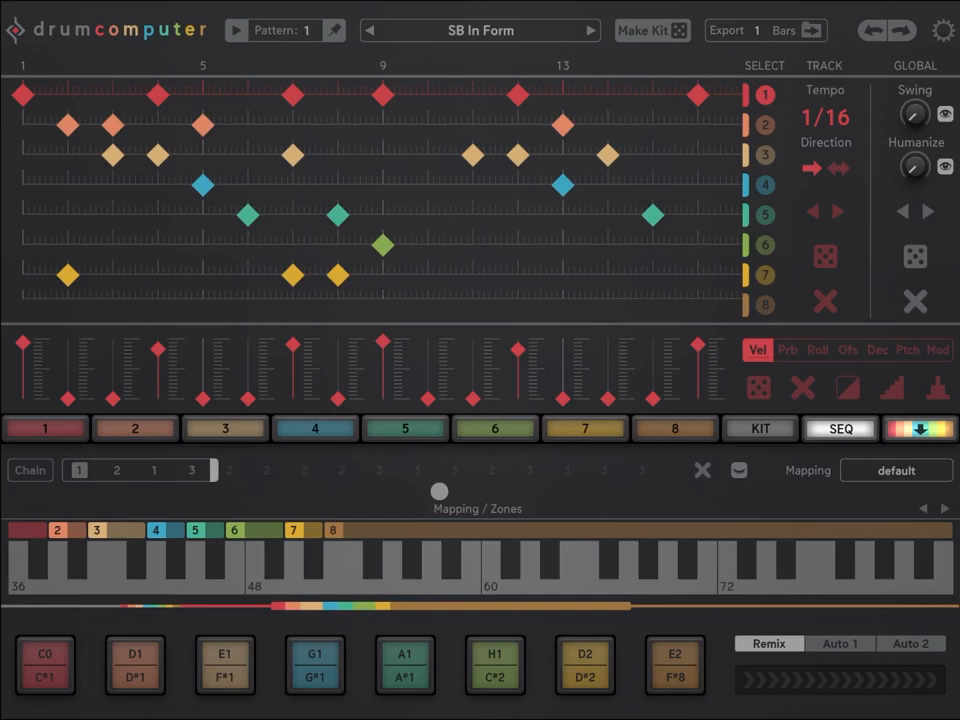
drag(438, 492, 396, 552)
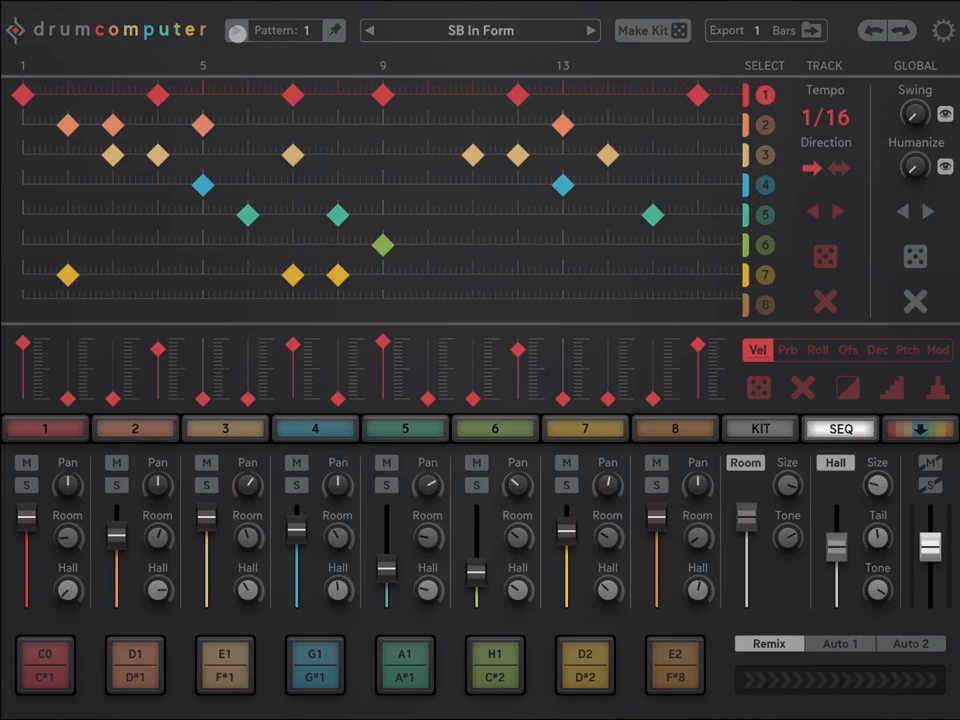
Step: Start playback, switch the chain to pattern 3, and bring up the preset list
click(44, 664)
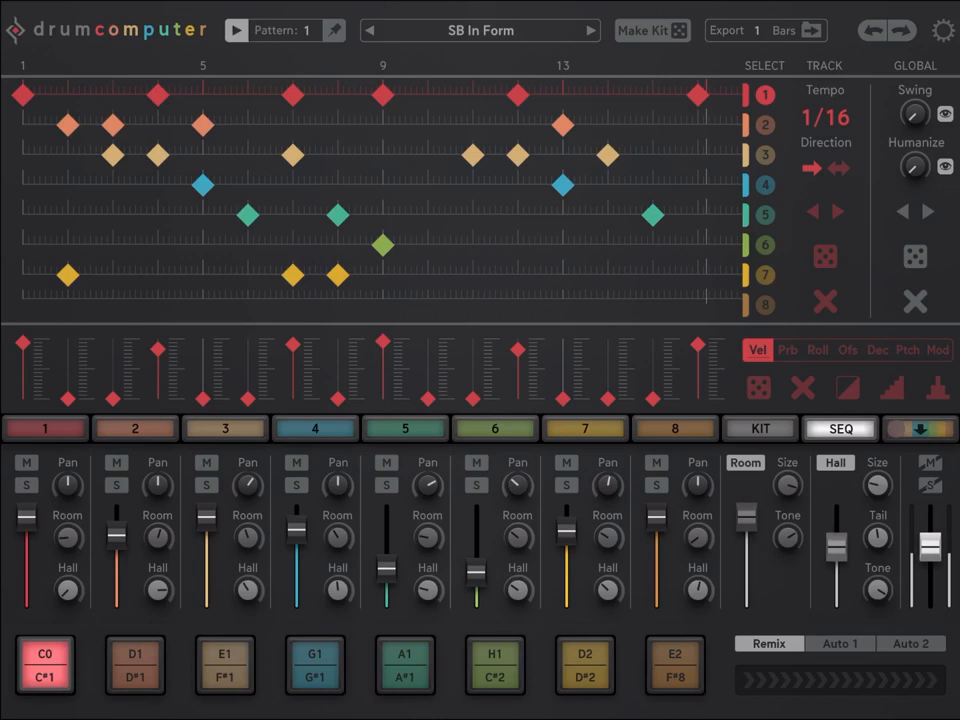
click(918, 428)
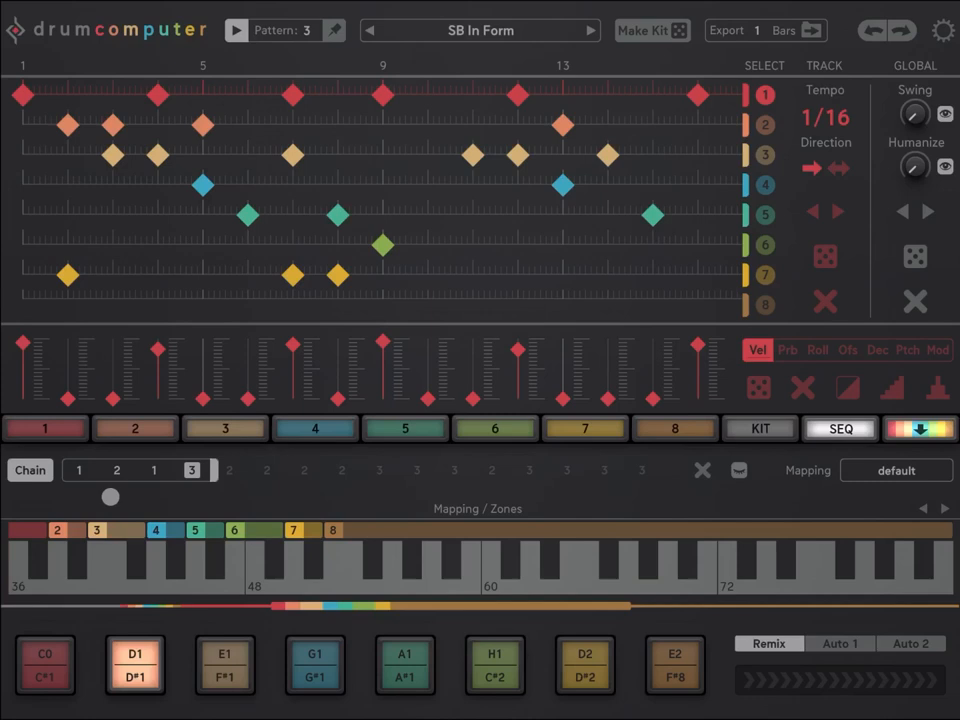
click(480, 30)
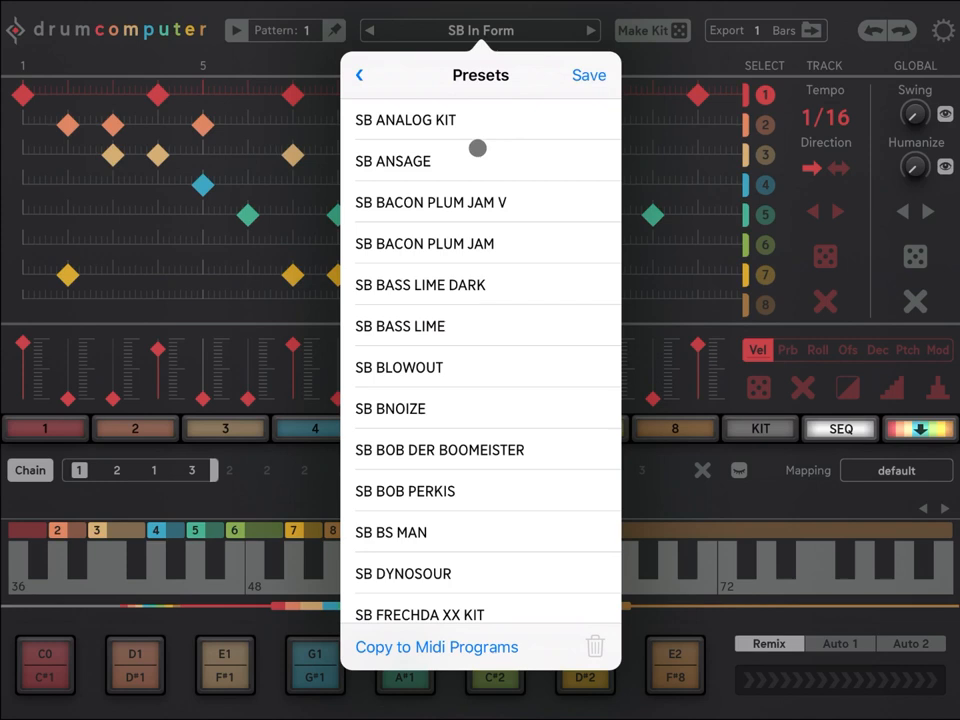
Step: Load the SB Analog Kit preset, hide the mapping keyboard, and show track 3's roll lane
click(404, 120)
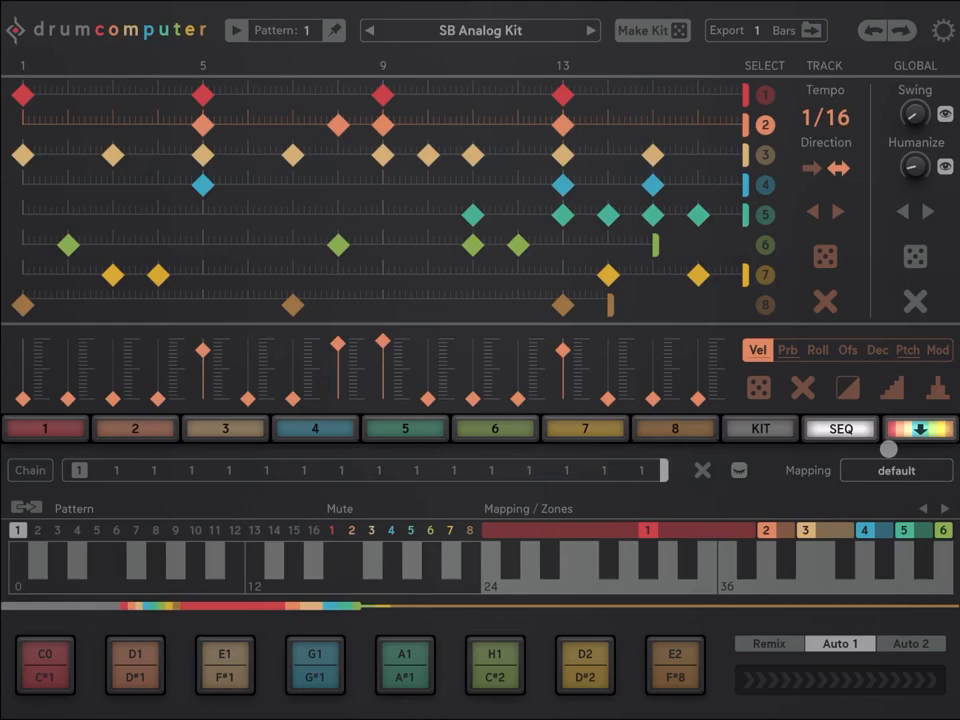
click(584, 664)
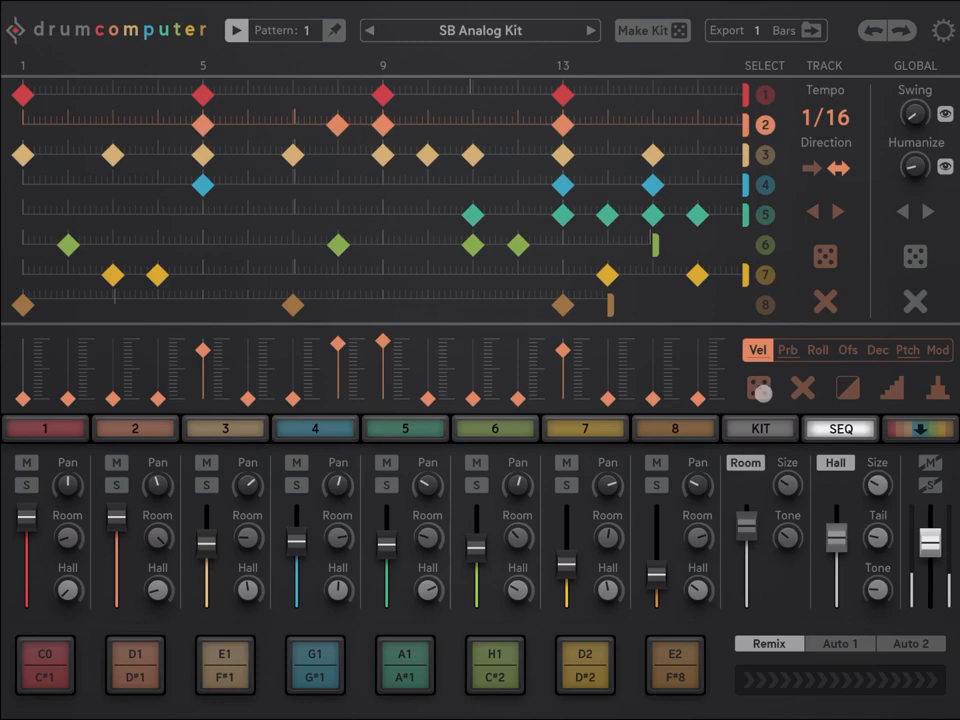
click(818, 350)
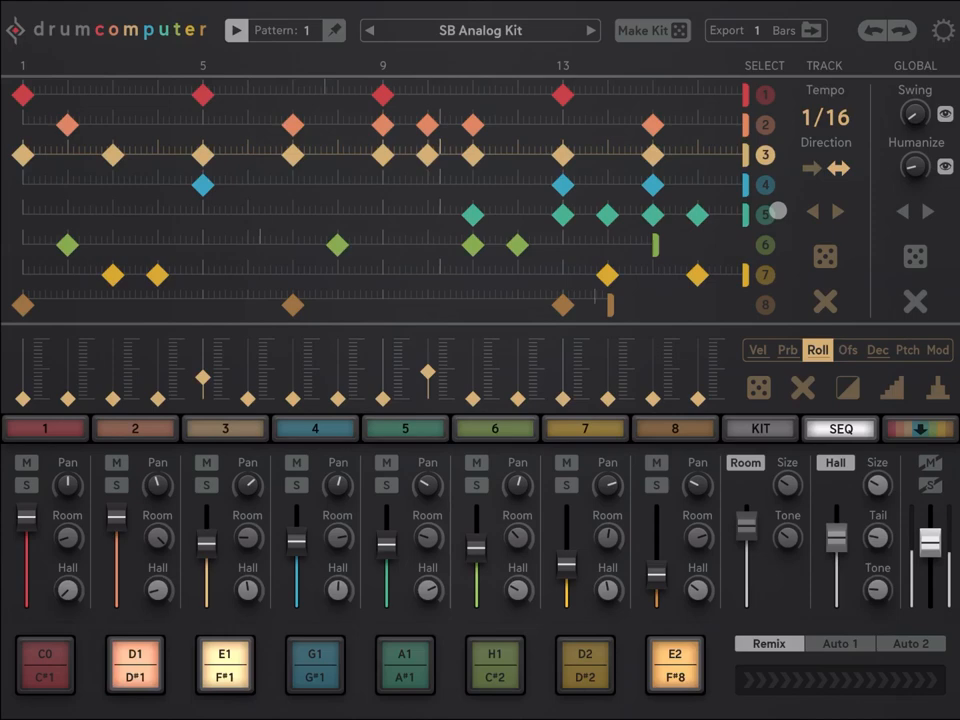
Step: Load SB Bacon Plum Jam V and show its kit overview with master effects
click(760, 428)
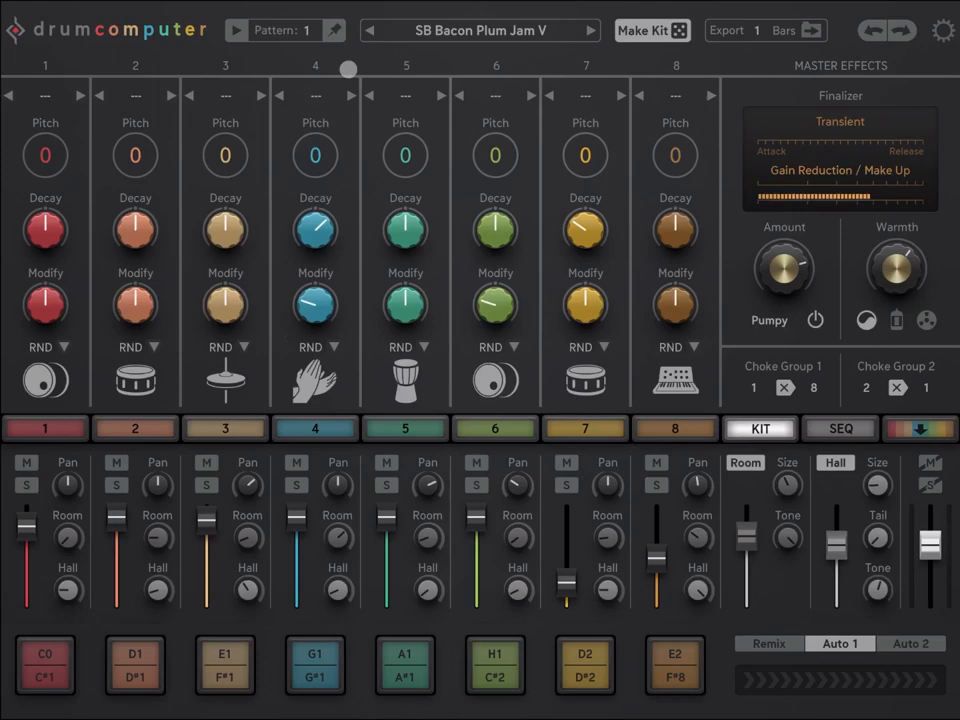
Step: Return to the step sequencer showing the SB Bacon Plum Jam V pattern
click(840, 428)
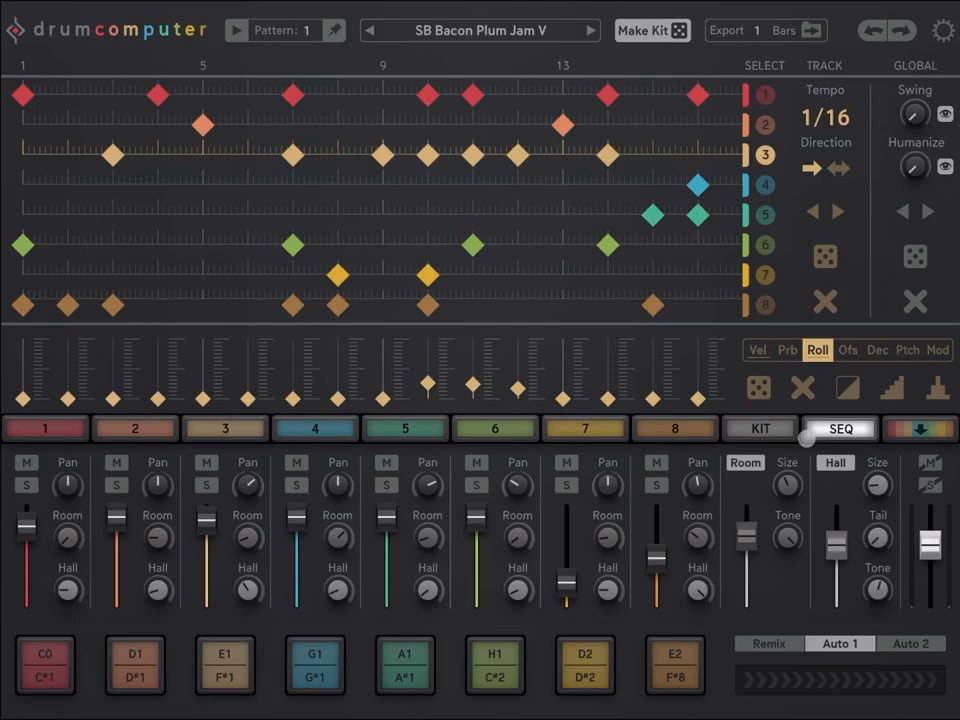
Step: Open voice 1's sound editor and its sample browser from the CPO Sin Tim wavetable name
click(760, 428)
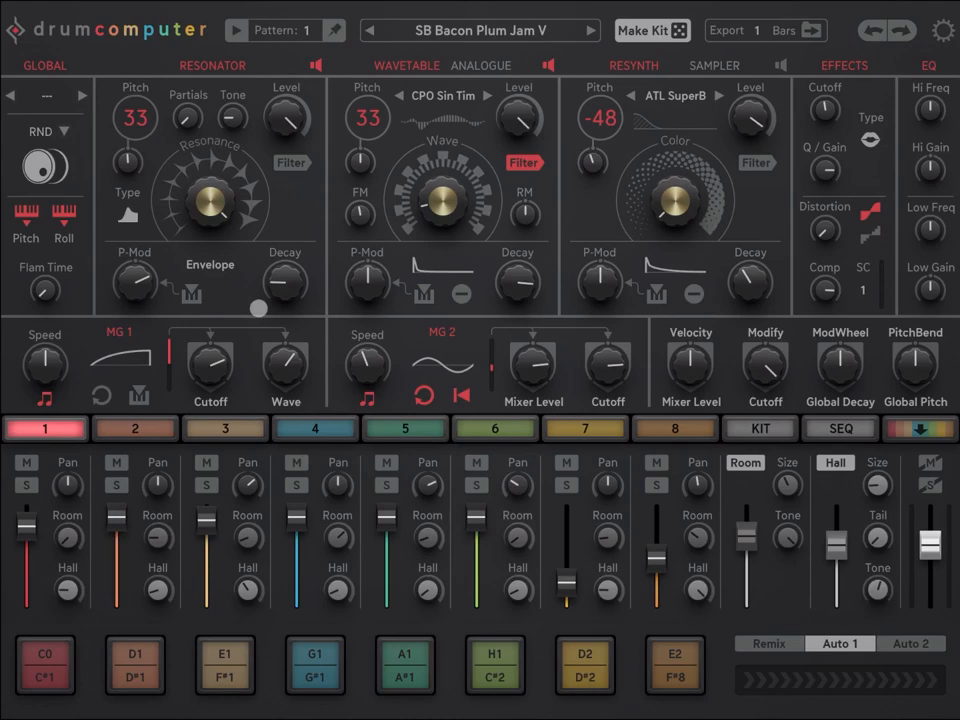
click(444, 96)
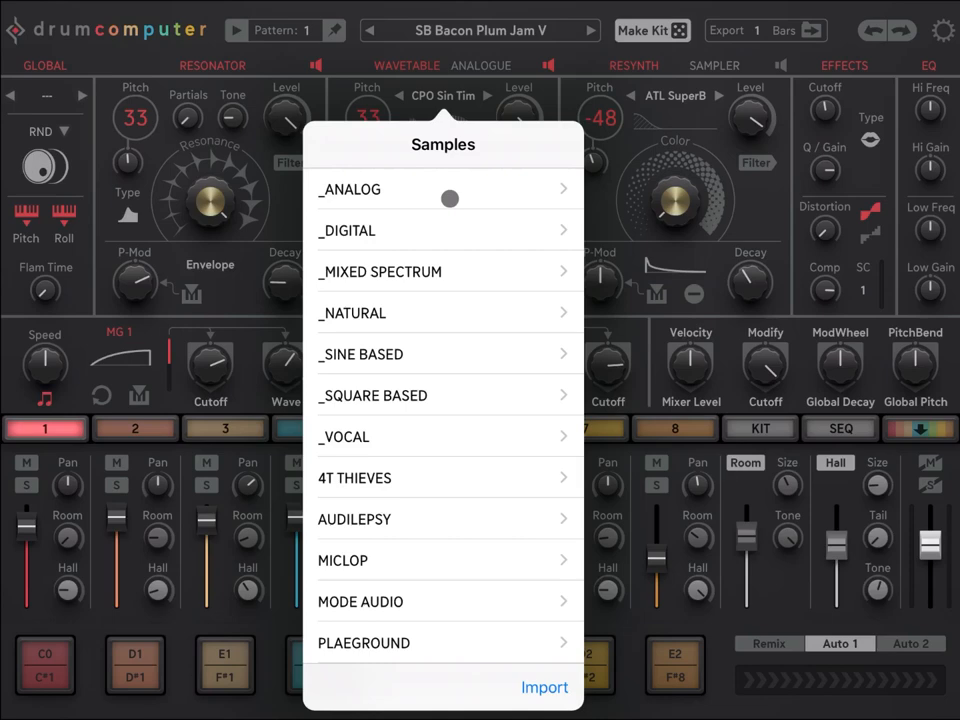